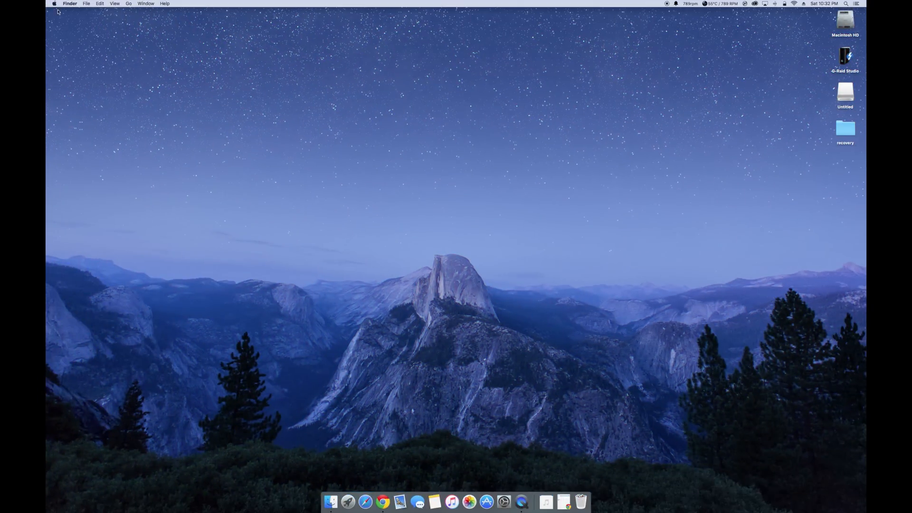
Show the About This Mac overview with OS X El Capitan 10.11.1 and 64 GB memory.
click(53, 4)
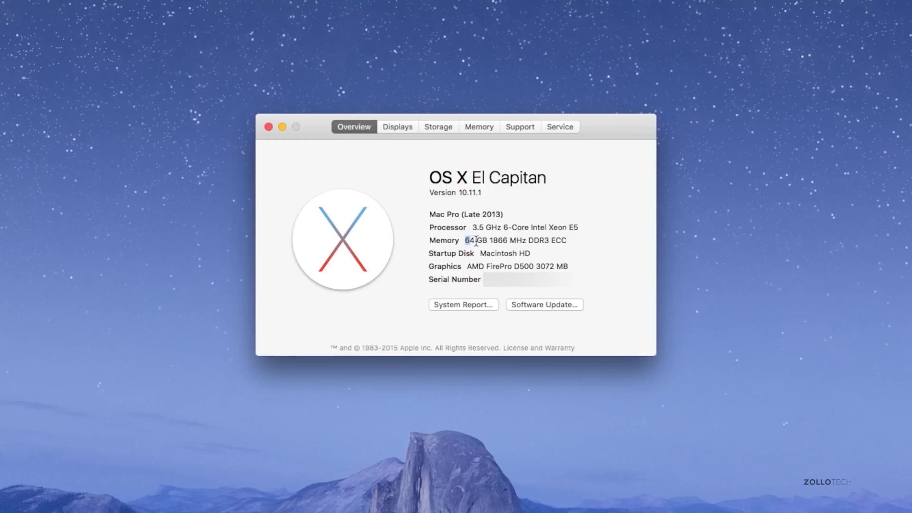
Select the Memory value '64 GB 1866 MHz DDR3 ECC' on the Overview.
drag(471, 240, 567, 240)
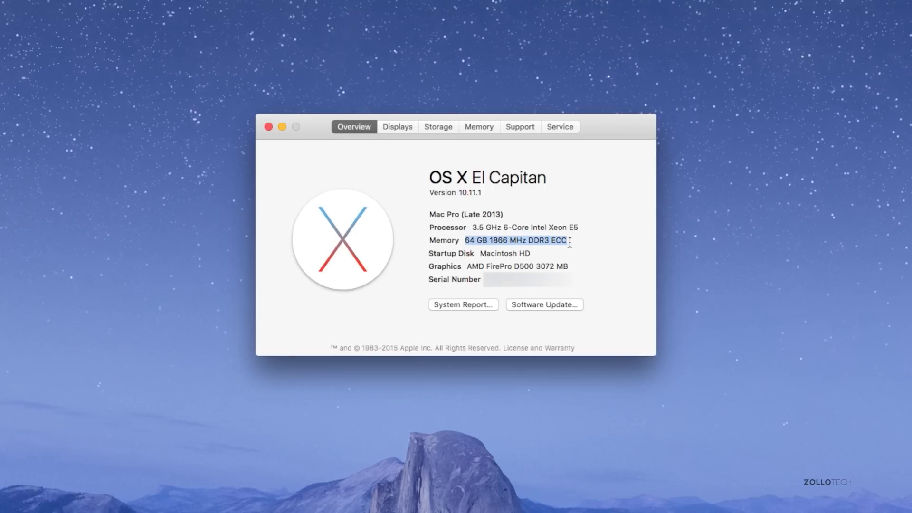
mouse_move(766, 433)
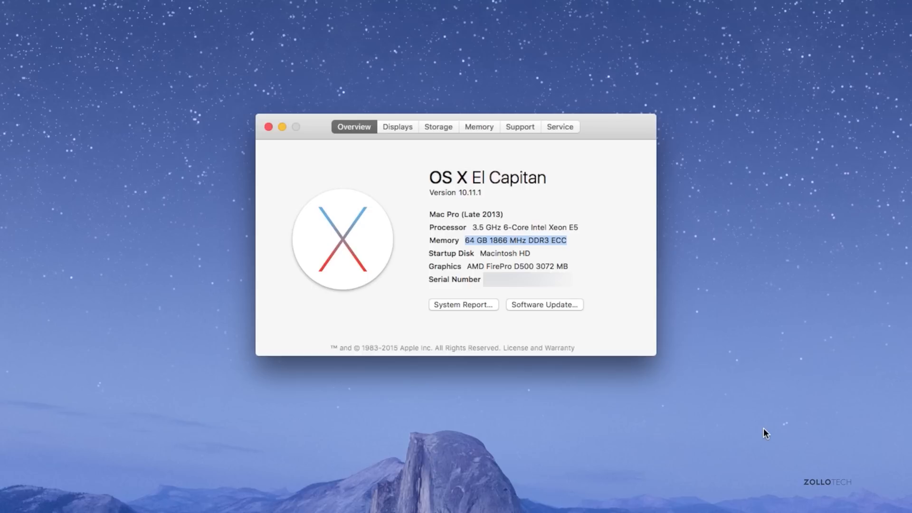